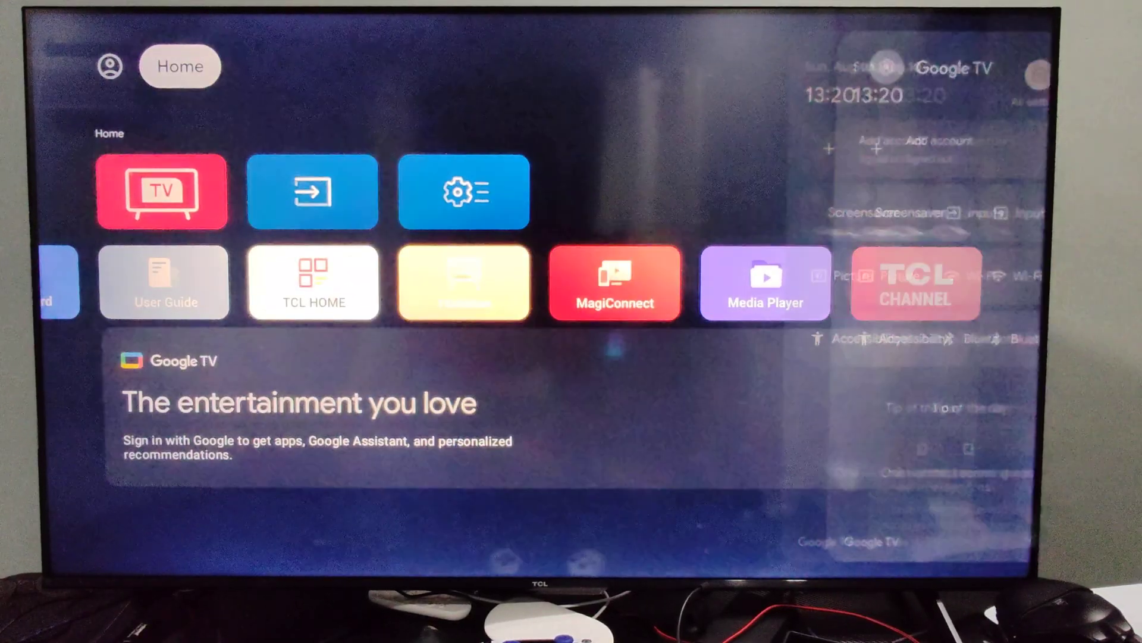
# Select the gear tile on the home screen to open the TV's Settings menu
pyautogui.click(464, 191)
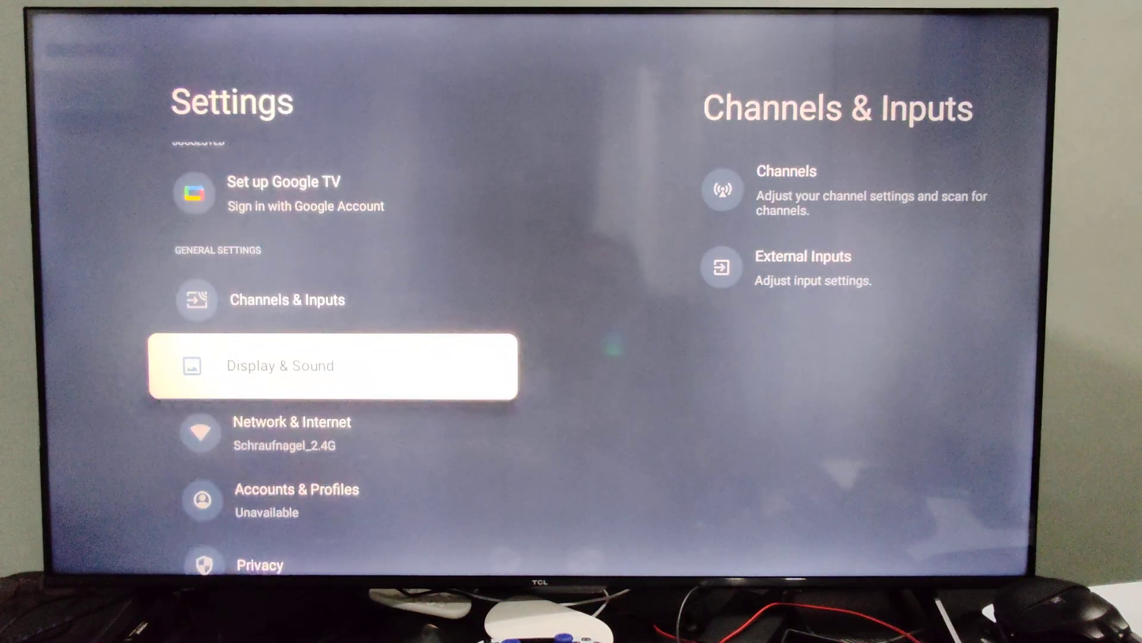
# Move down past Network & Internet, Accounts, Privacy and Apps into System settings
pyautogui.scroll(-3)
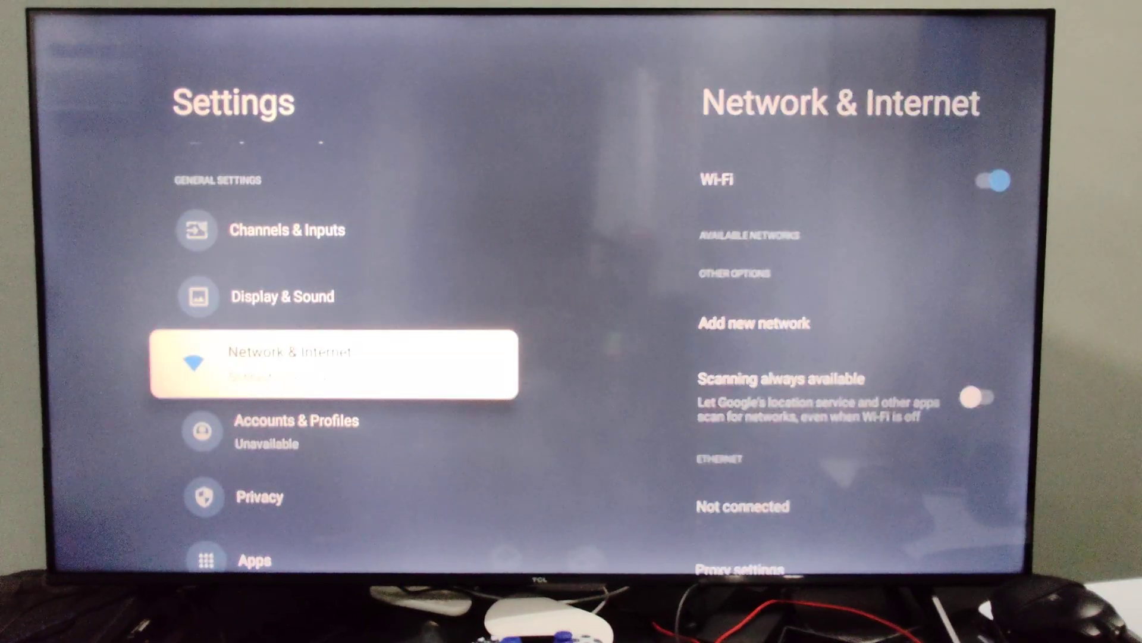
pyautogui.press('down')
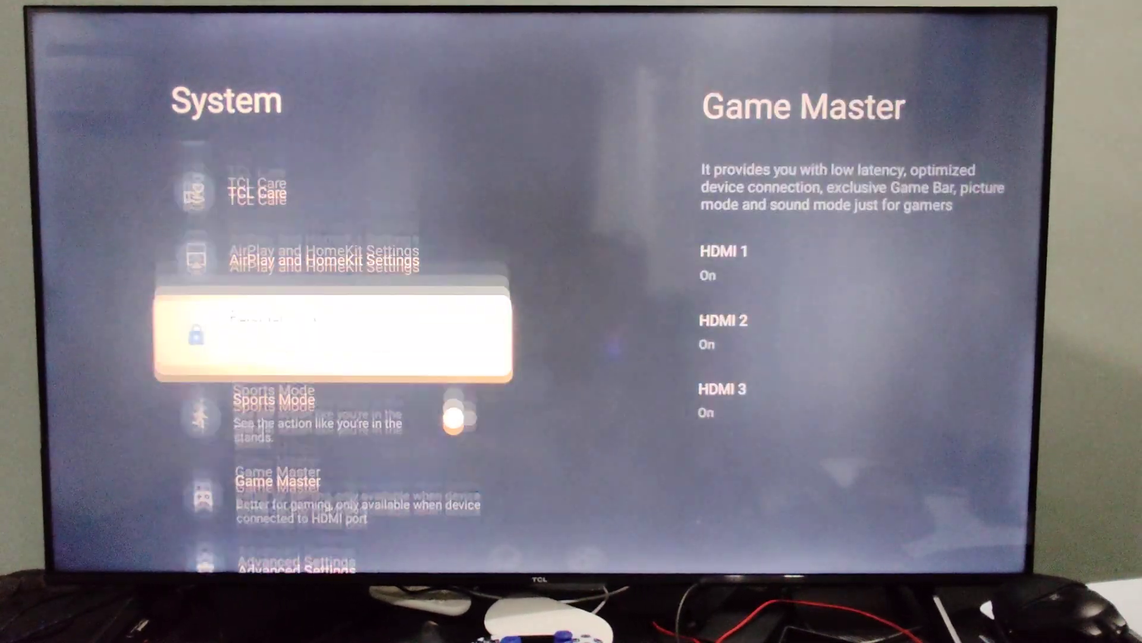
# Highlight AirPlay and HomeKit Settings in System and open that page
pyautogui.press('up')
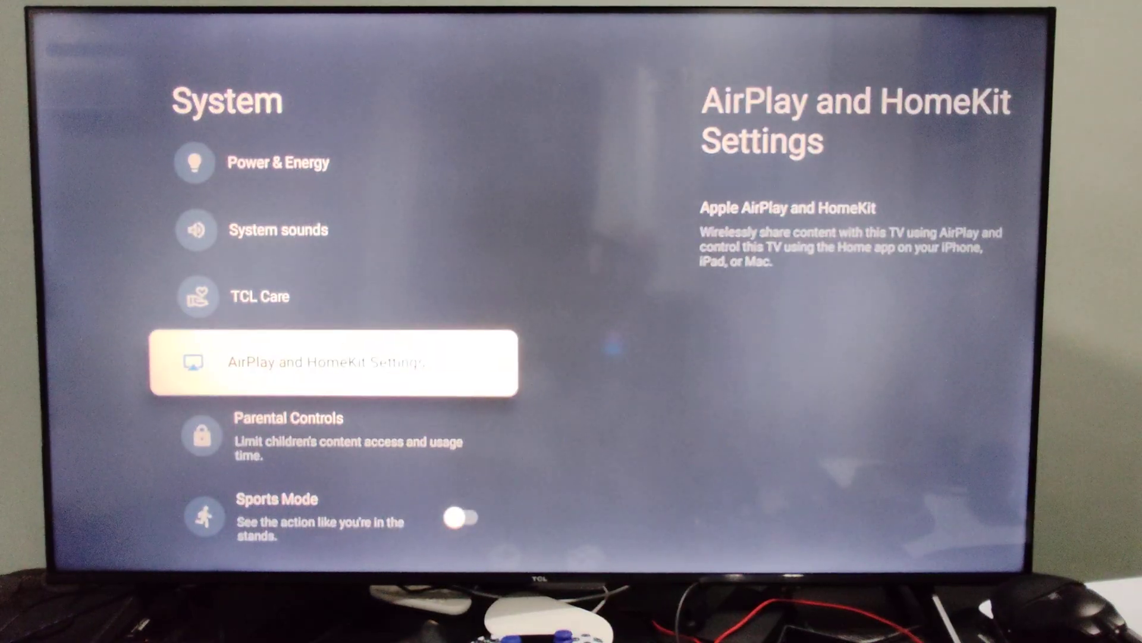
pyautogui.click(333, 362)
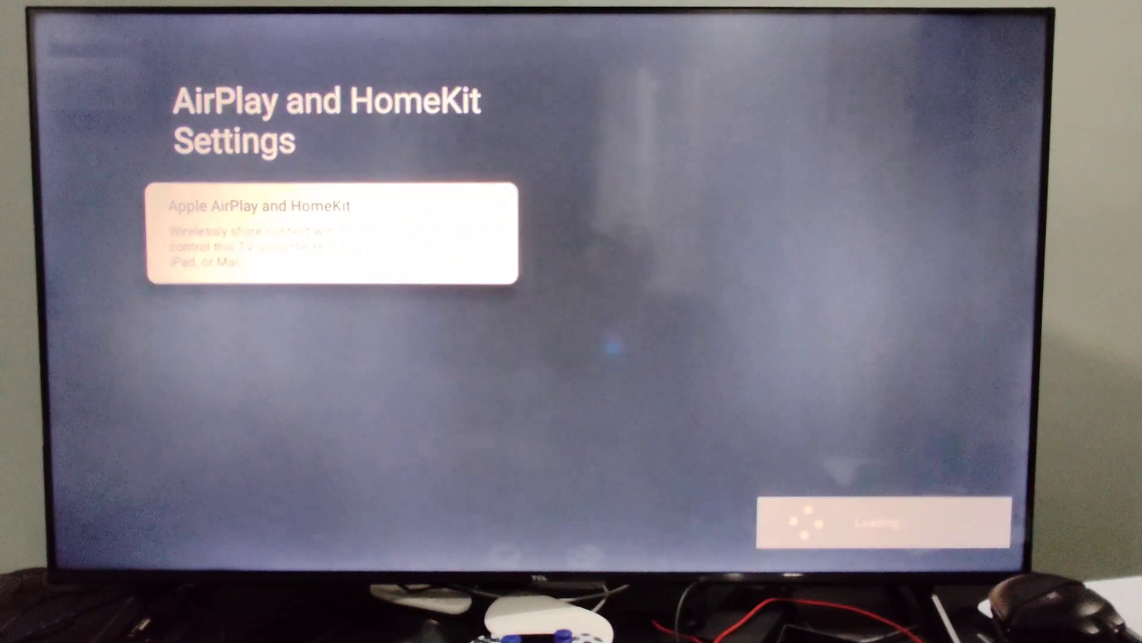